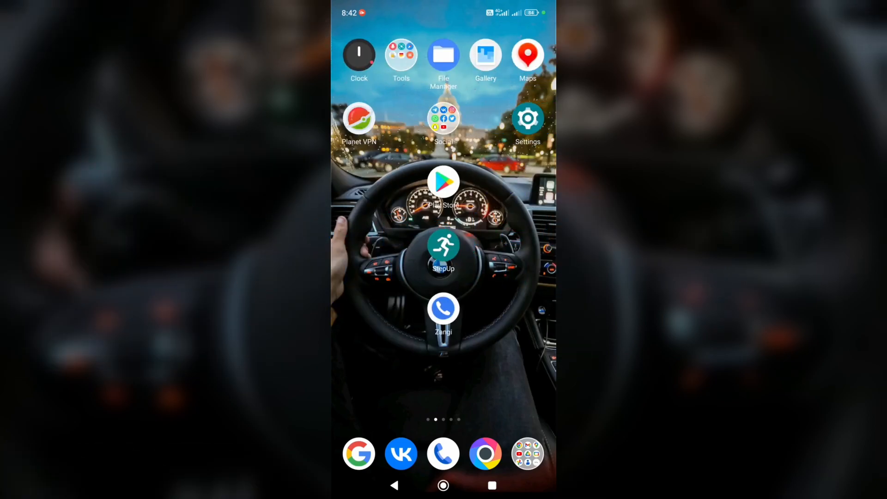
Launch Zangi, open its Settings tab and scroll down to the Privacy entry
left_click(443, 308)
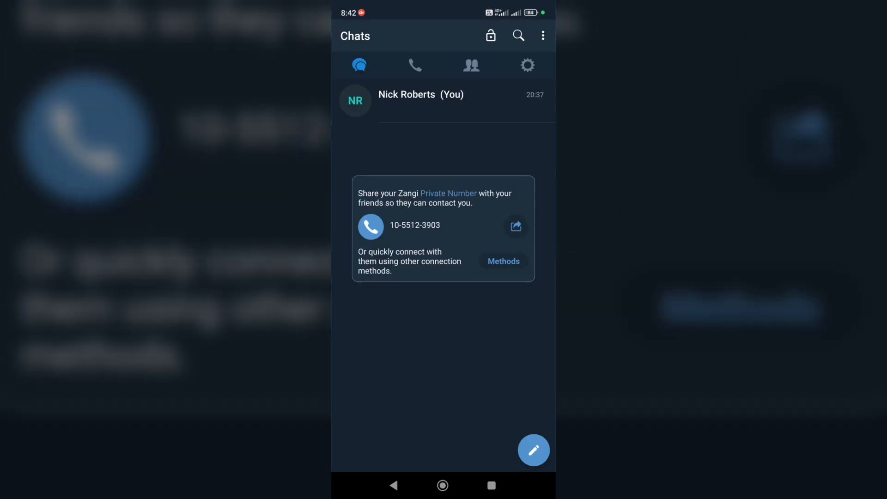
left_click(527, 66)
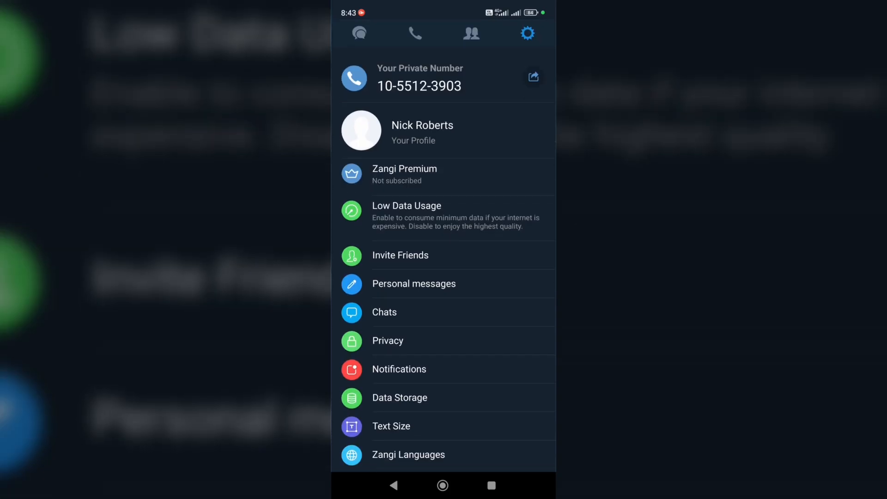
scroll("up", 3)
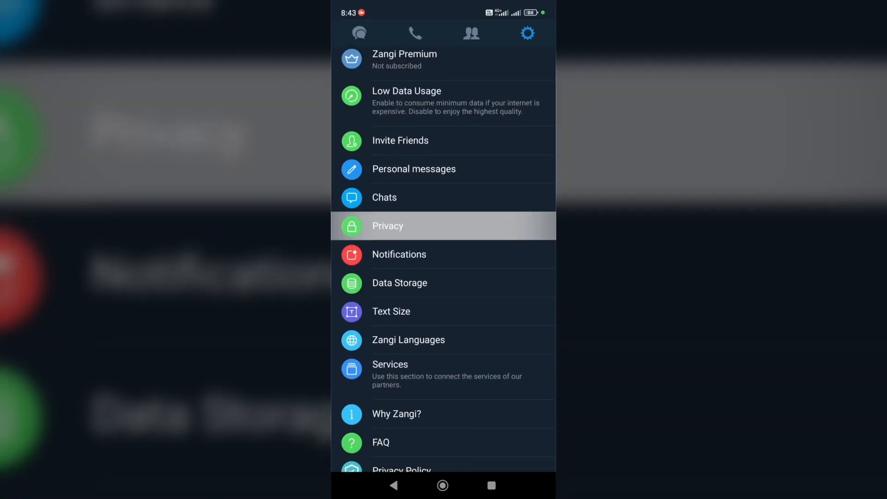
Delete the Zangi account from Privacy settings, confirming DELETE in the 'Are you sure?' dialog
left_click(387, 225)
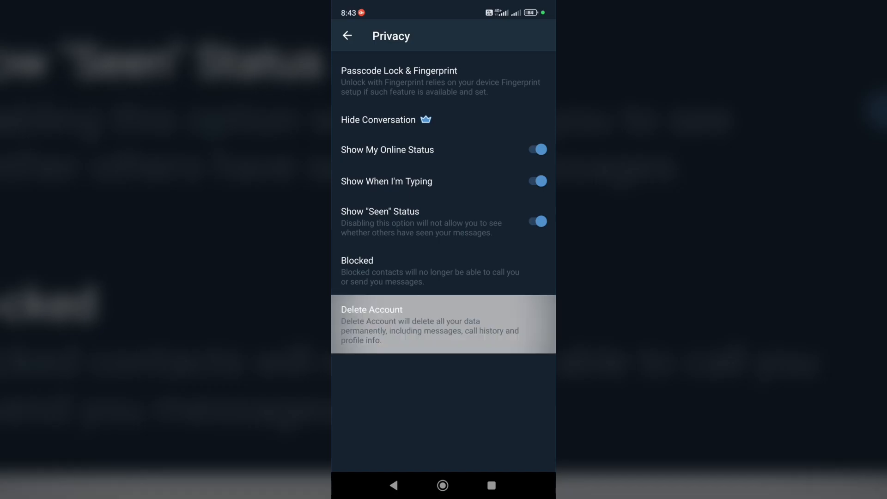
left_click(371, 324)
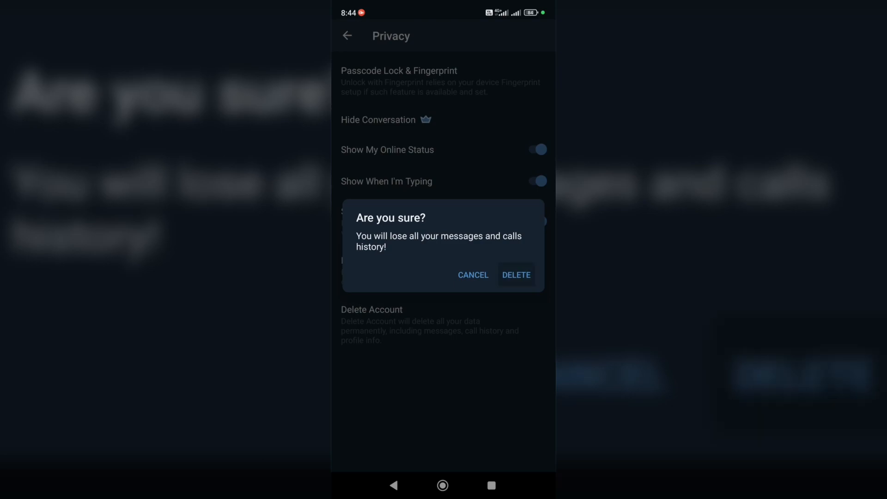
left_click(515, 275)
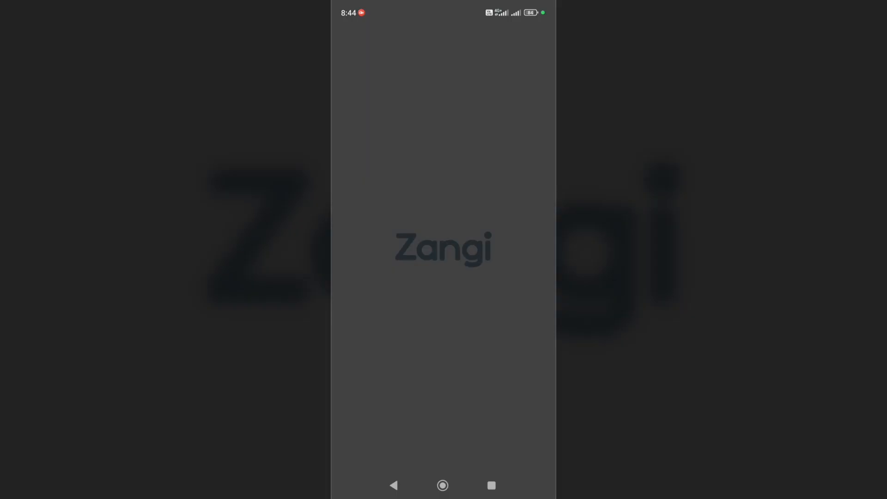